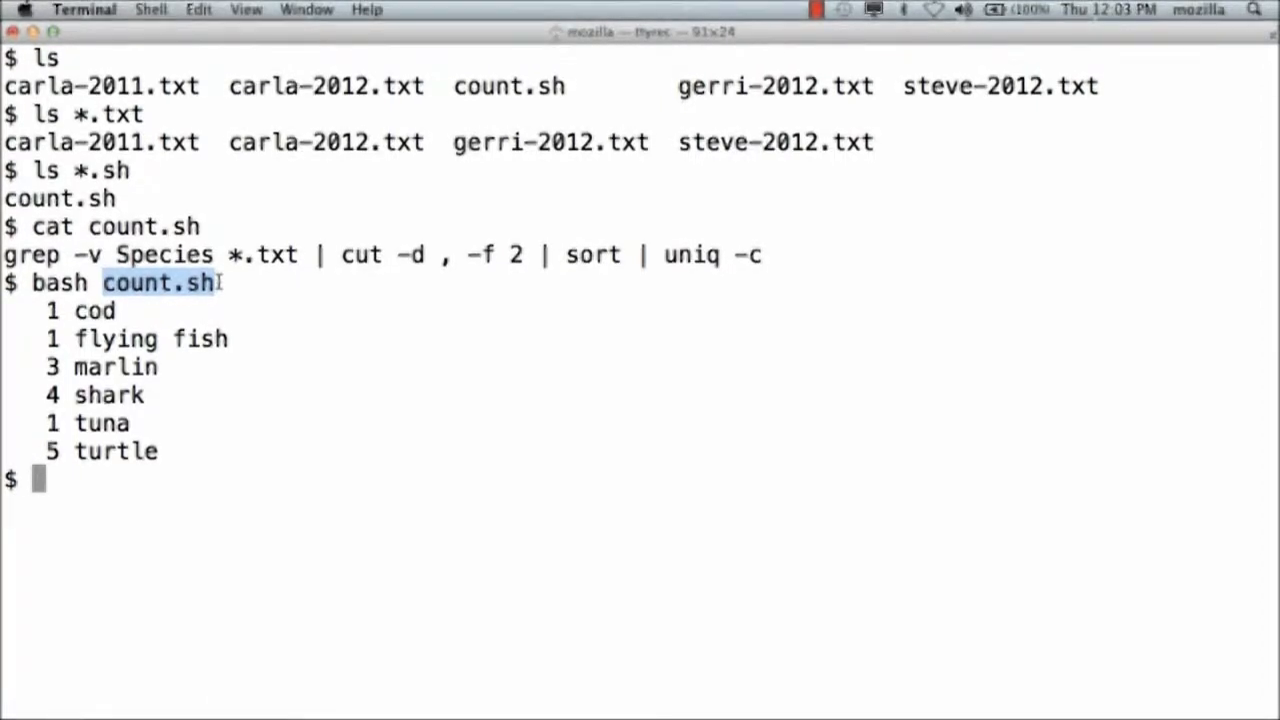
- Edit count.sh in nano, adding 'for data in *.txt' above the grep line and using $data as its file argument
type("nano count.sh")
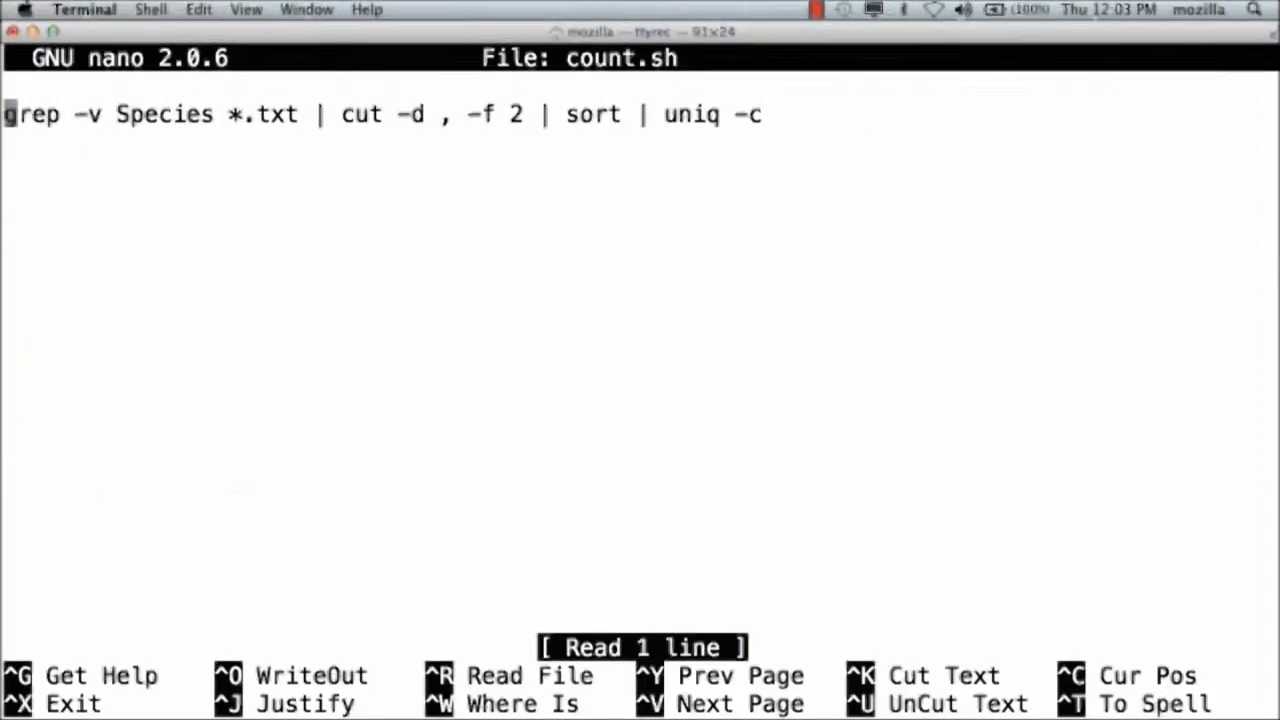
type("fo")
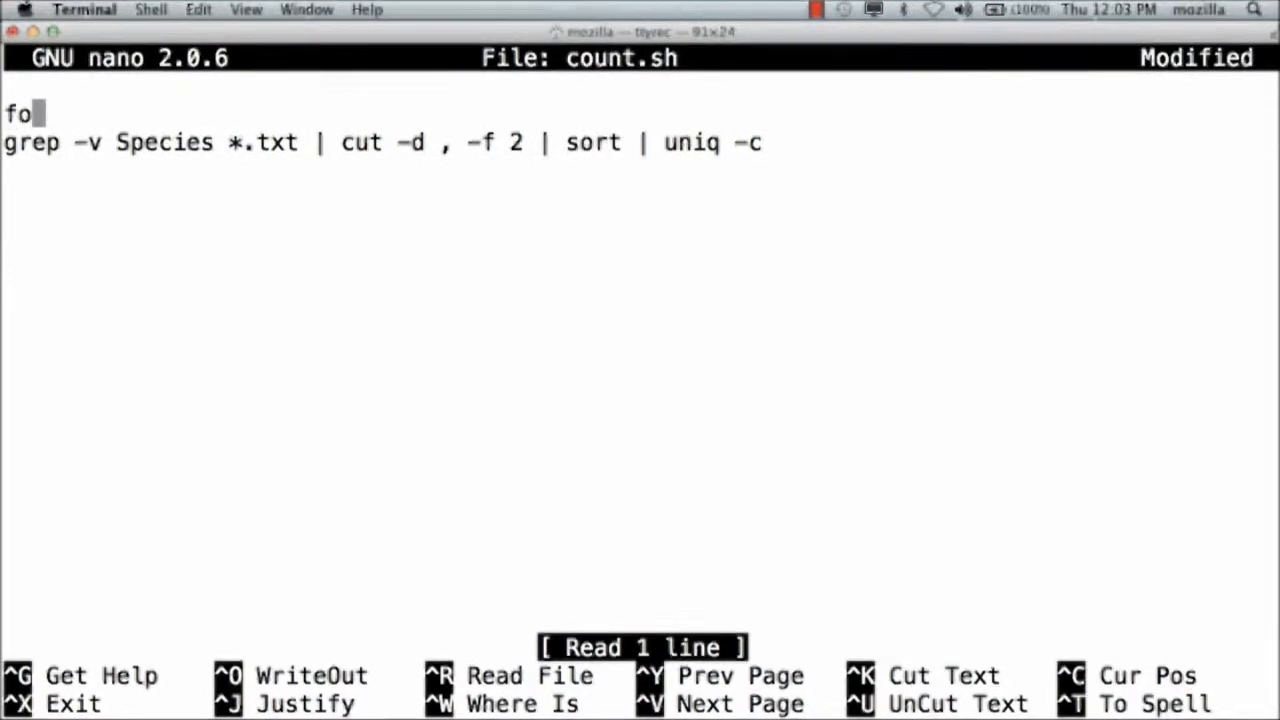
type("r")
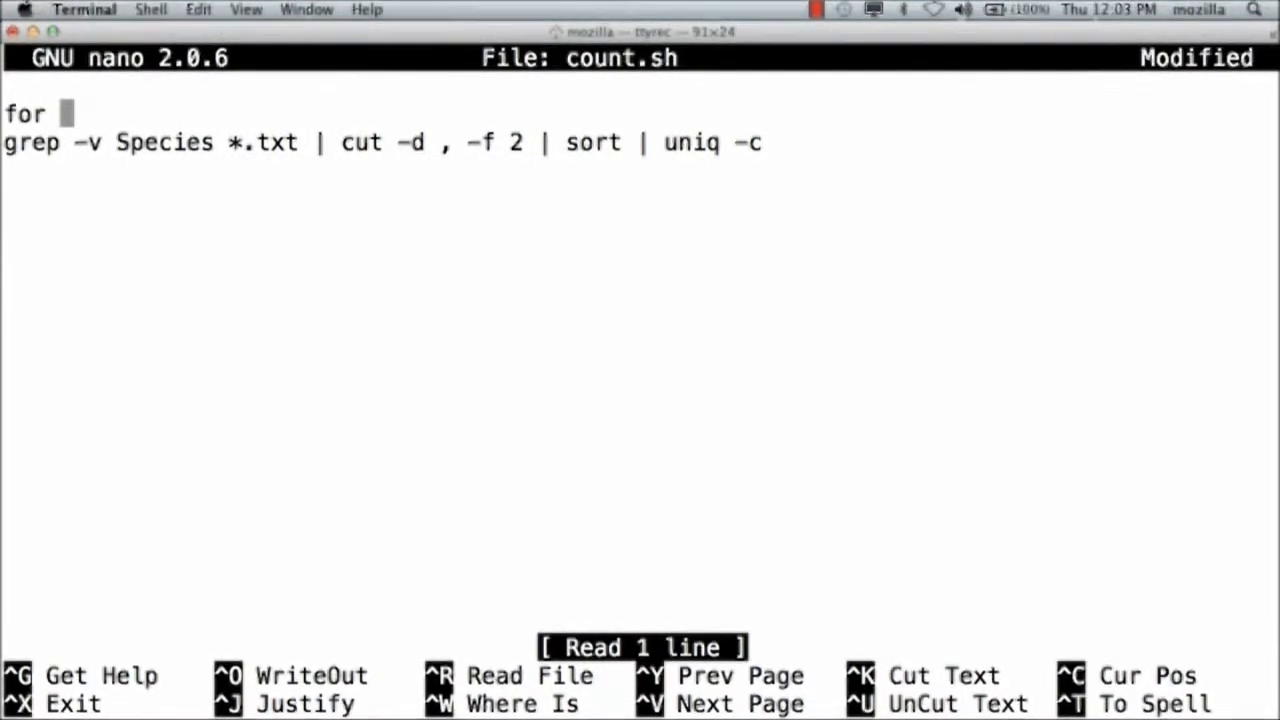
type("data in *")
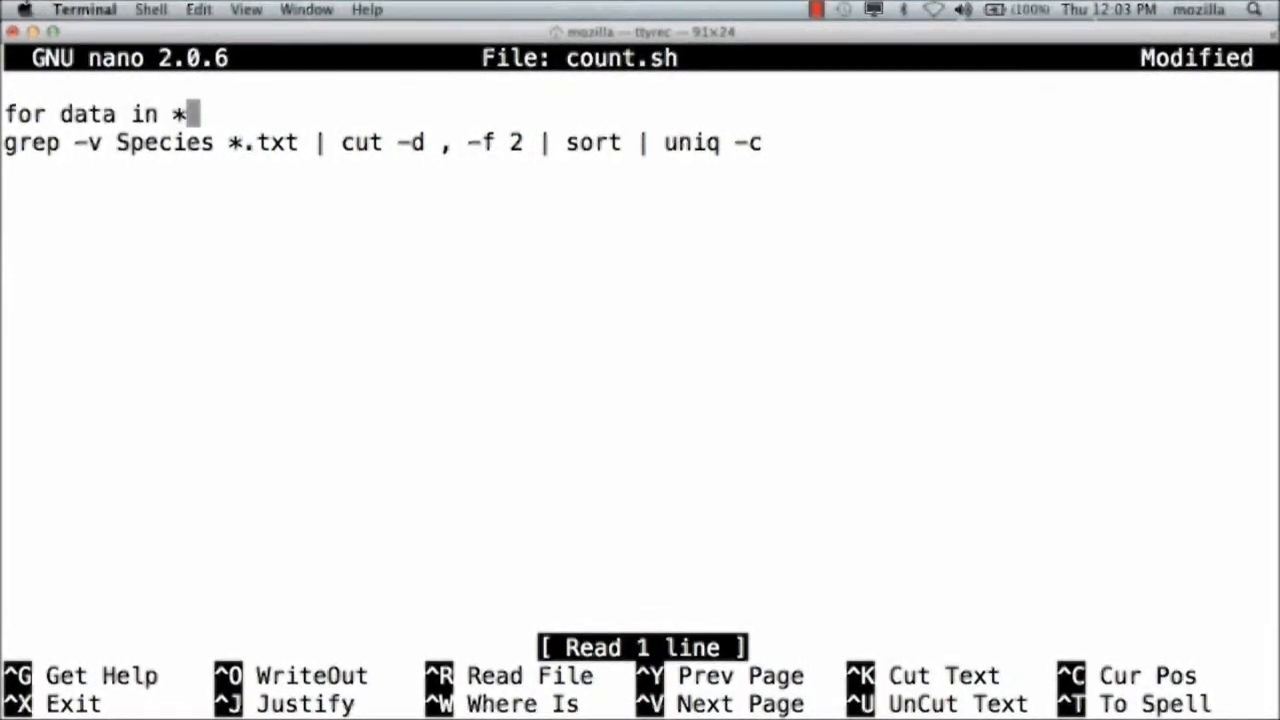
type(".txt")
type("do")
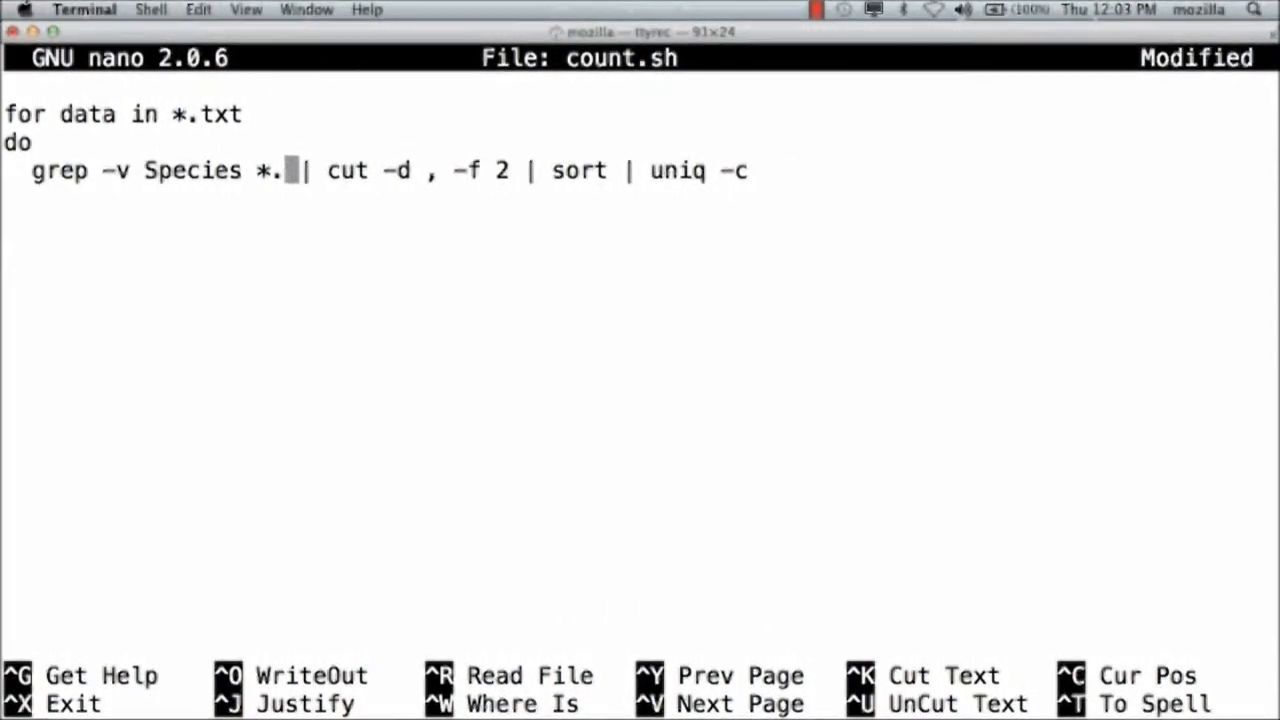
type("$data")
left_click(640, 198)
type("don")
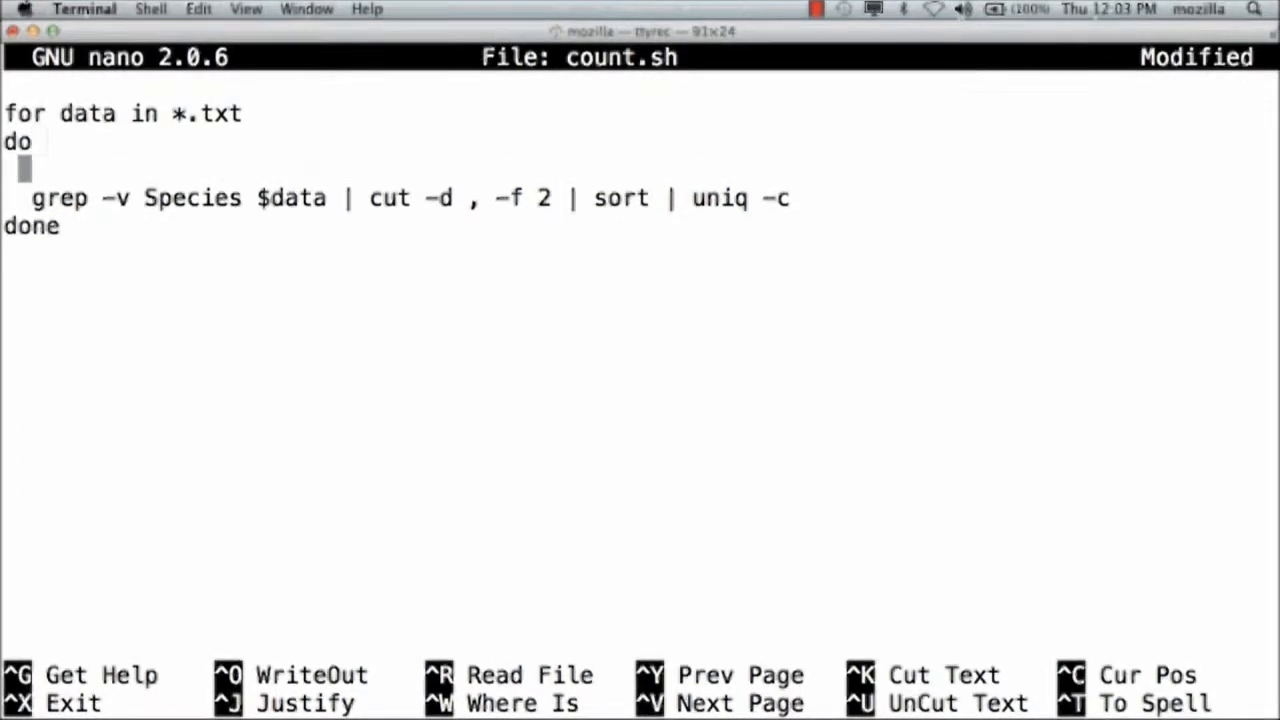
- Add an 'echo $data' line inside the loop and start writing out count.sh
type("echo $data")
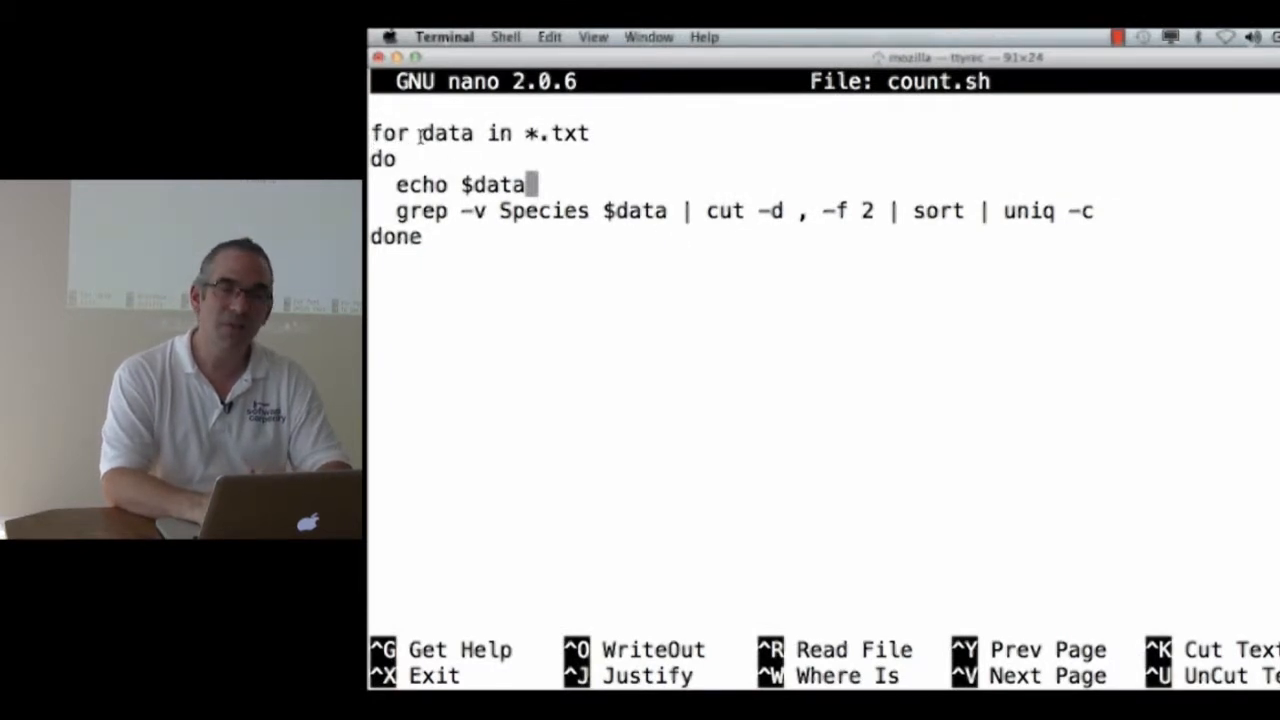
key("Backspace")
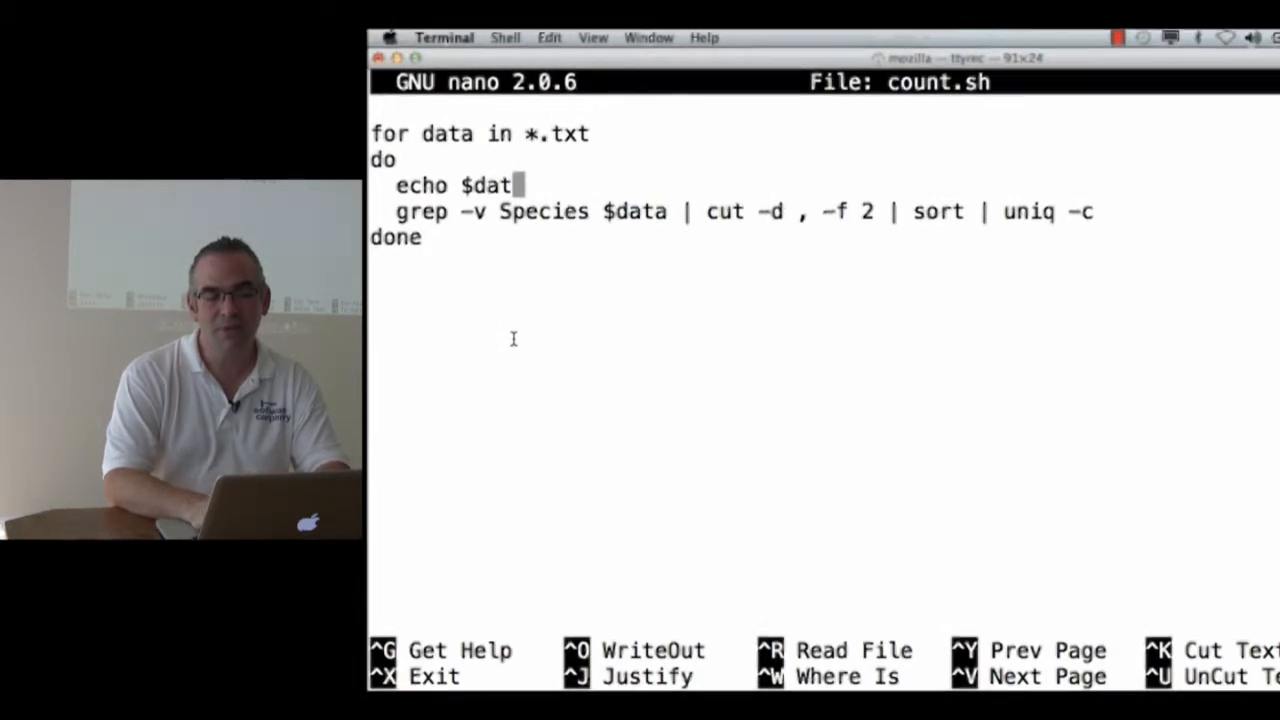
type("a")
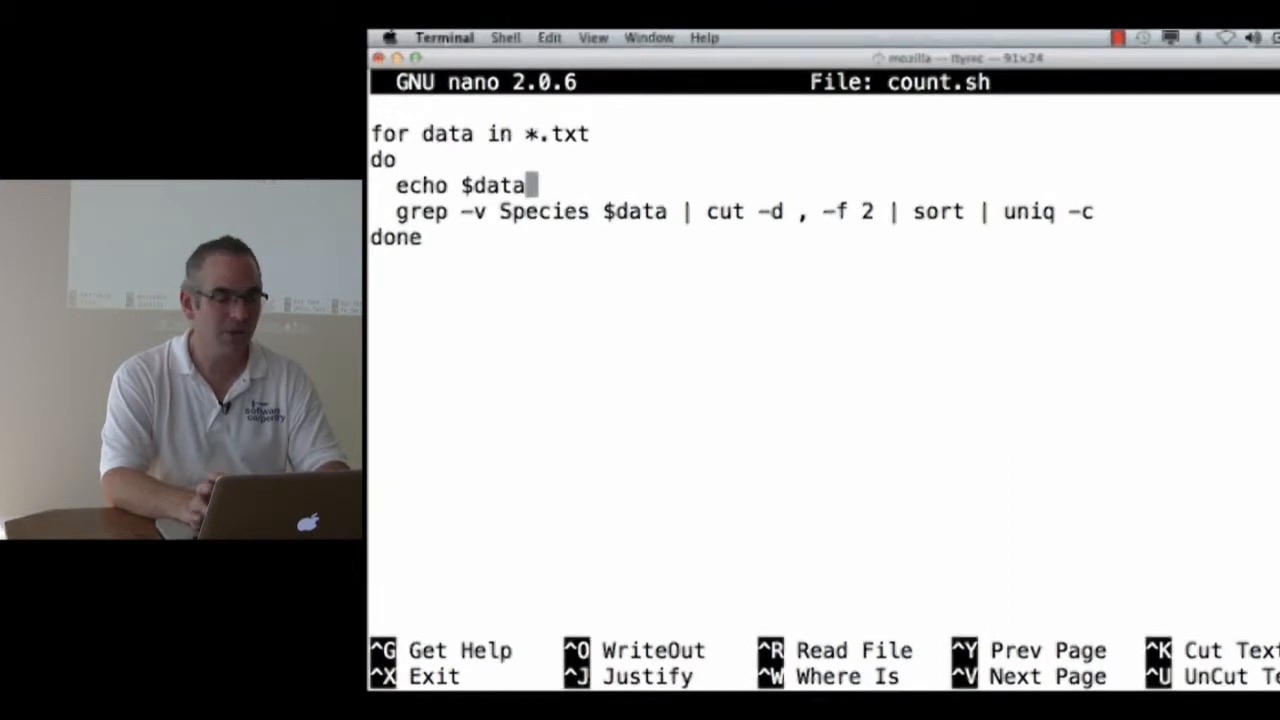
key("ctrl+o")
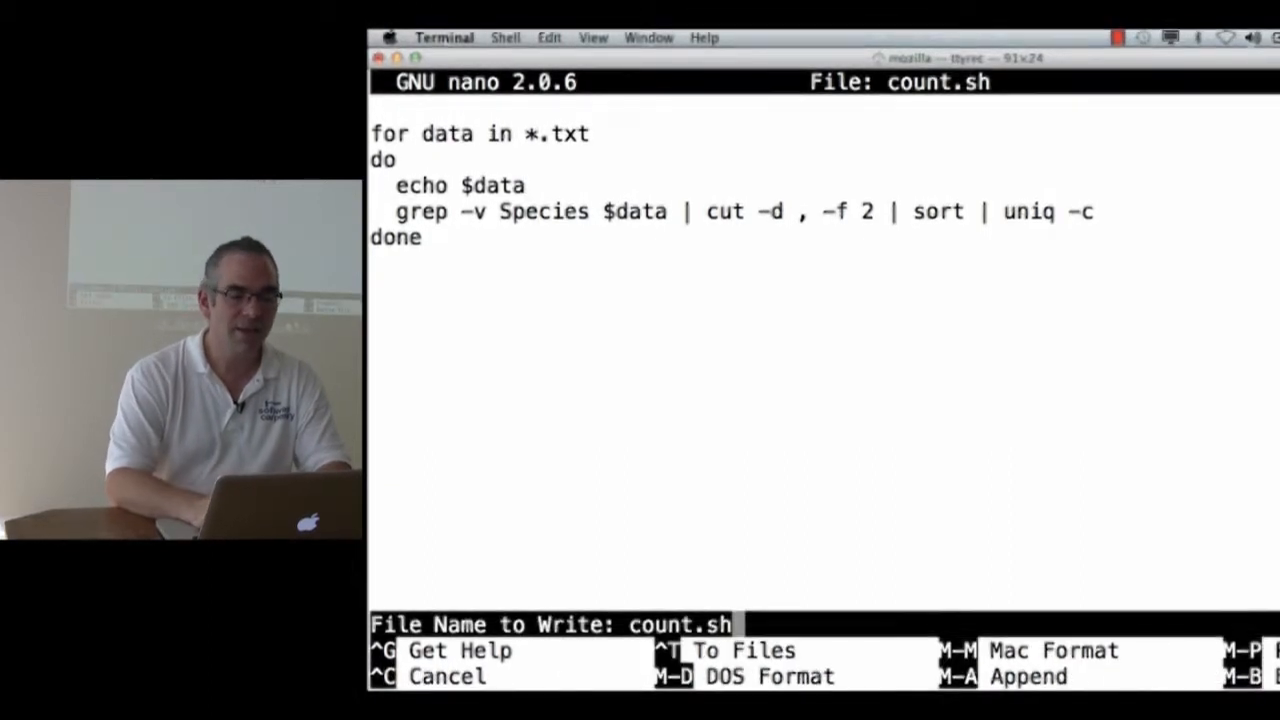
- Save count.sh under its name, leave nano and run it to print each file's species counts
key("Return")
type("bash count.sh")
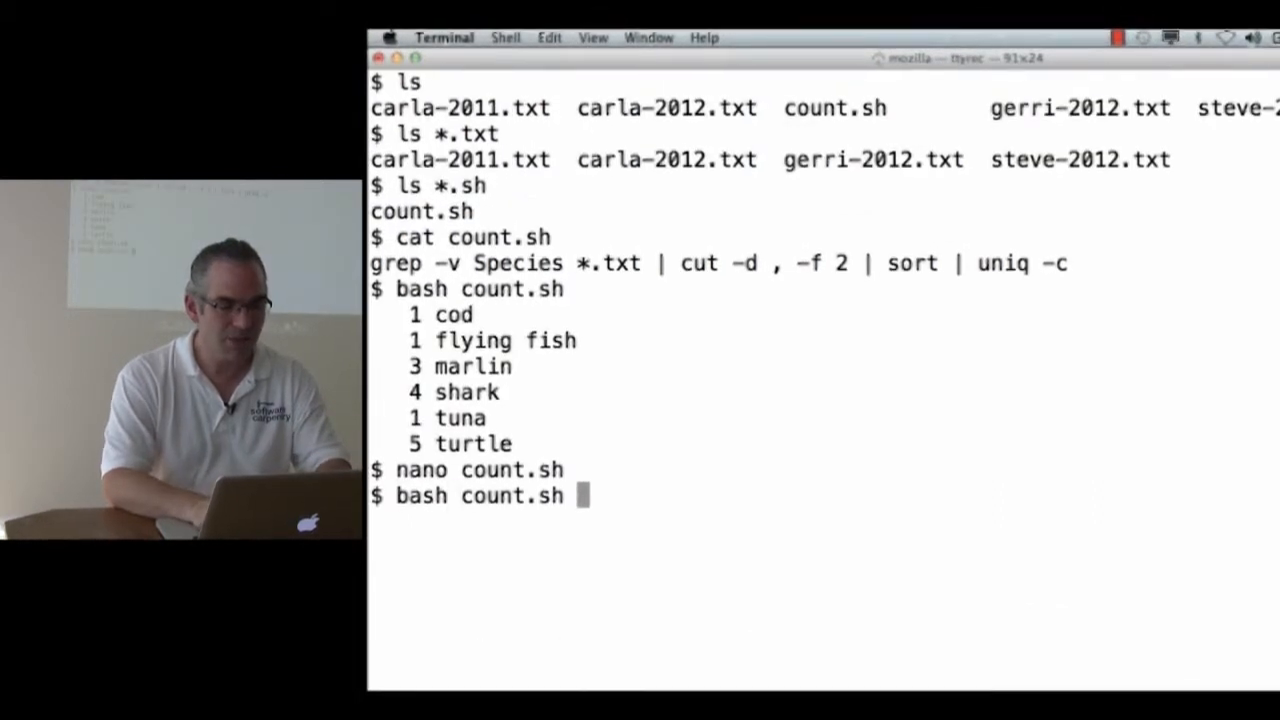
key("Return")
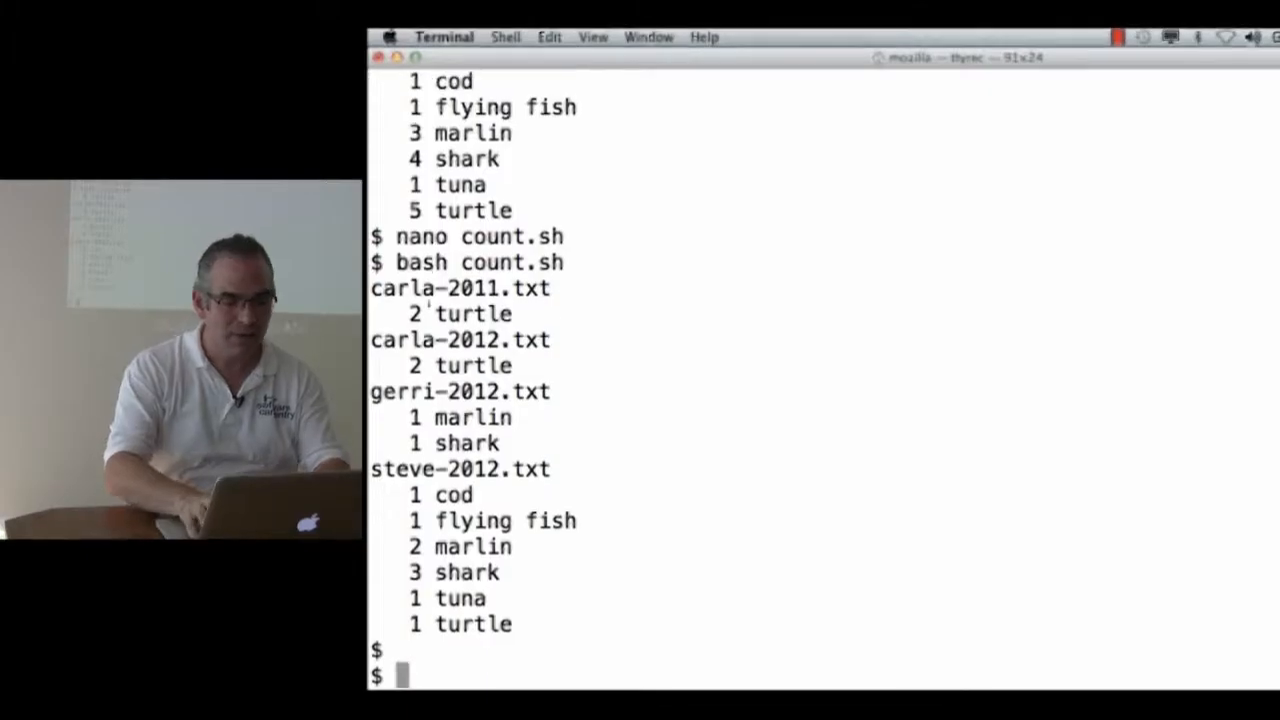
- Run 'bash count.sh' a second time for the same per-file counts, then begin a cat command
type("bash count.sh")
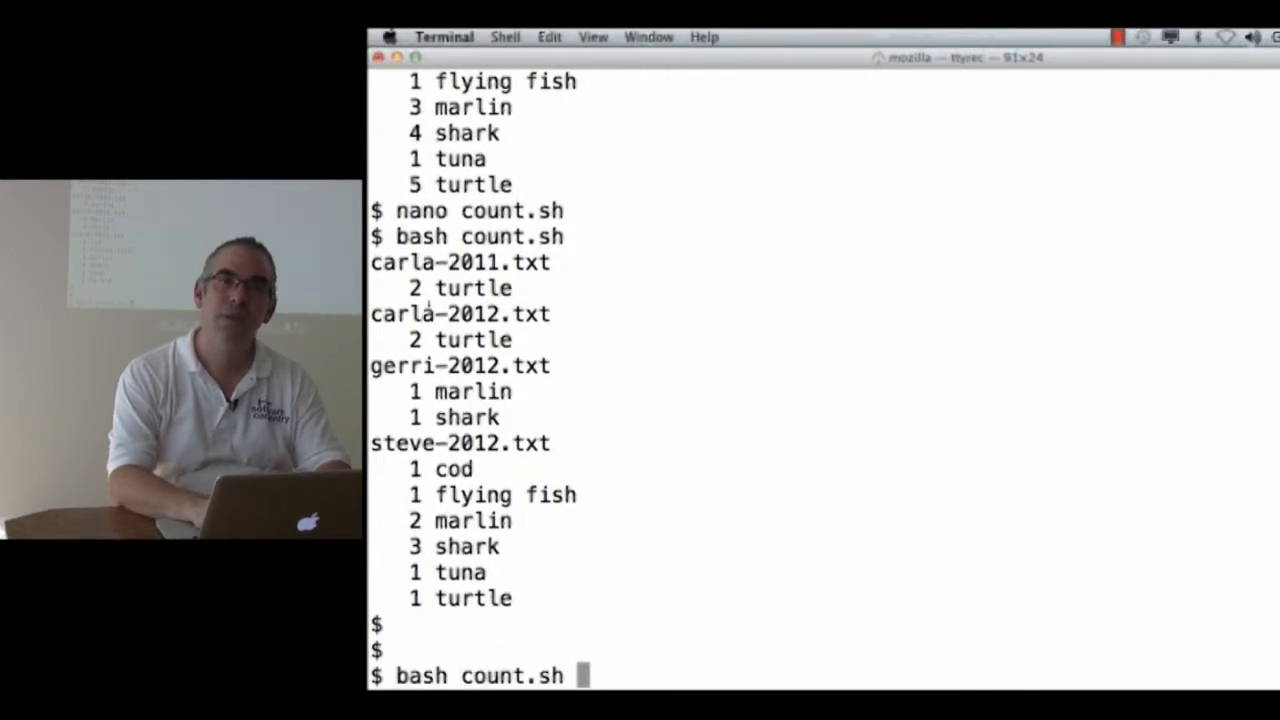
key("Return")
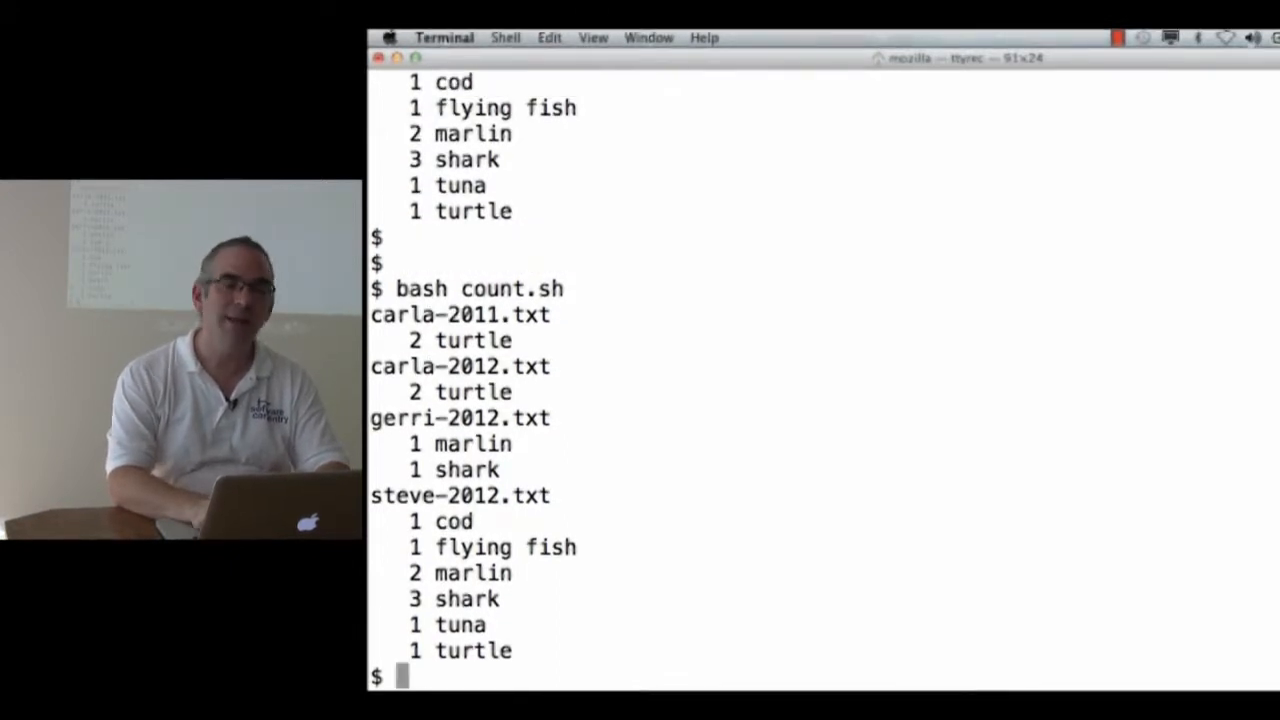
type("cat")
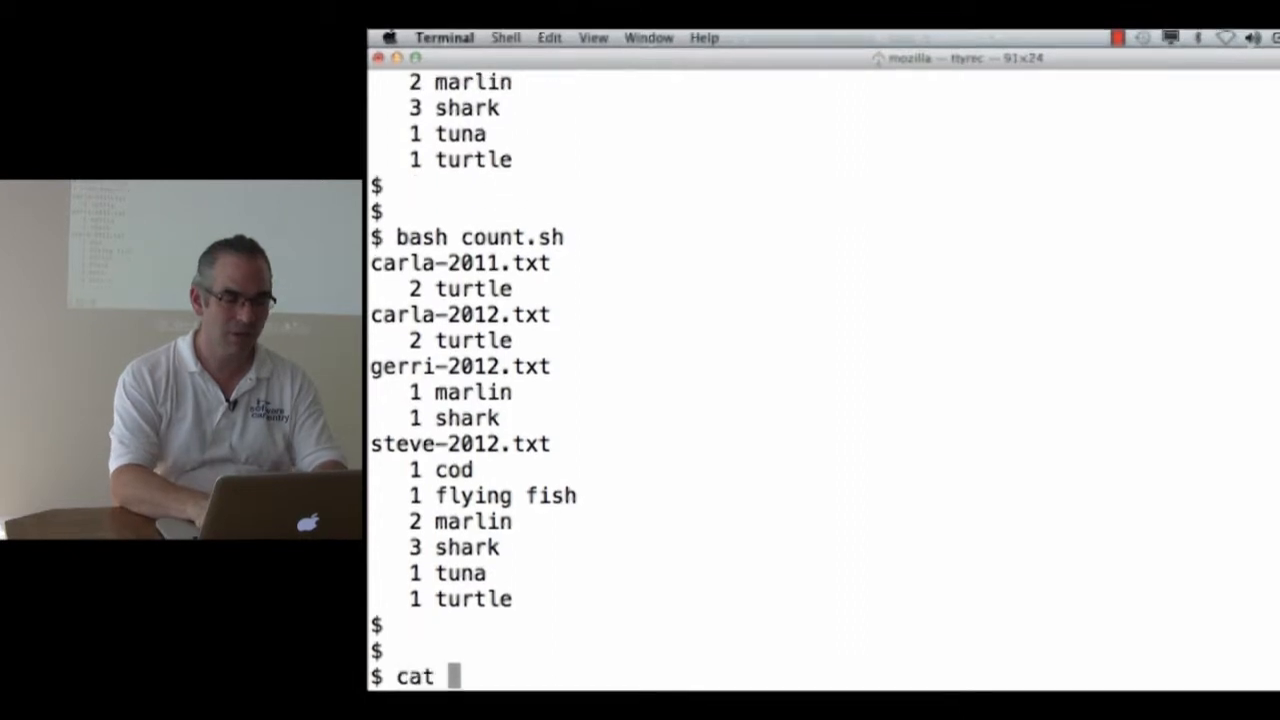